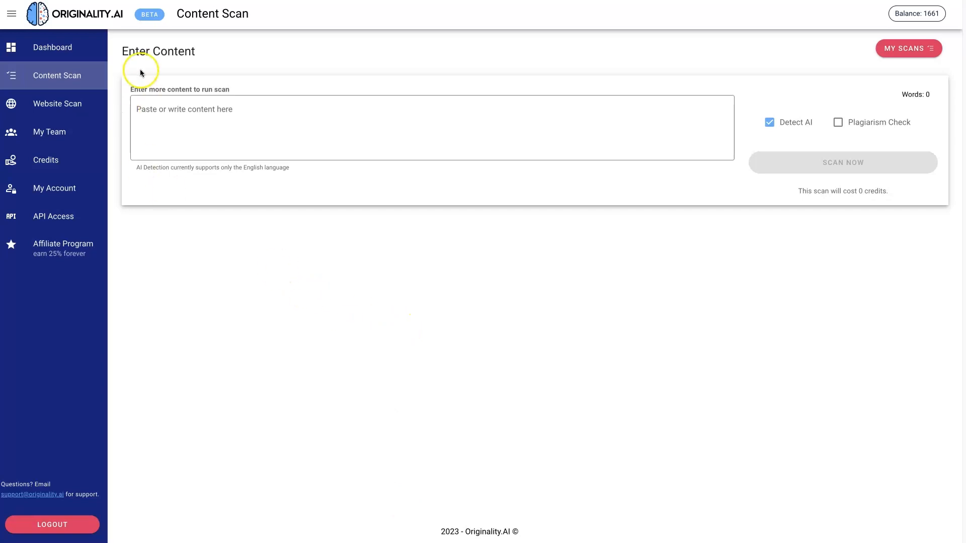
mouse_move(424, 378)
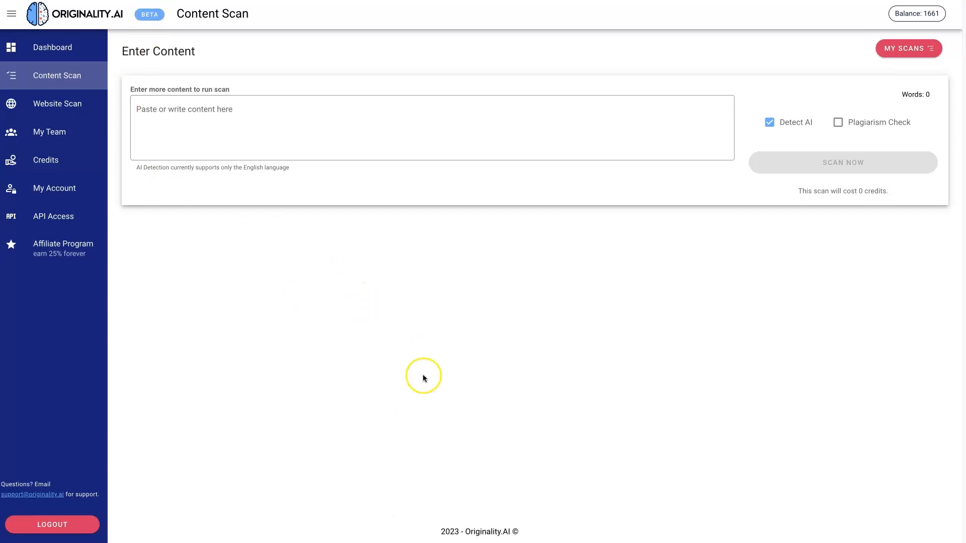
mouse_move(439, 379)
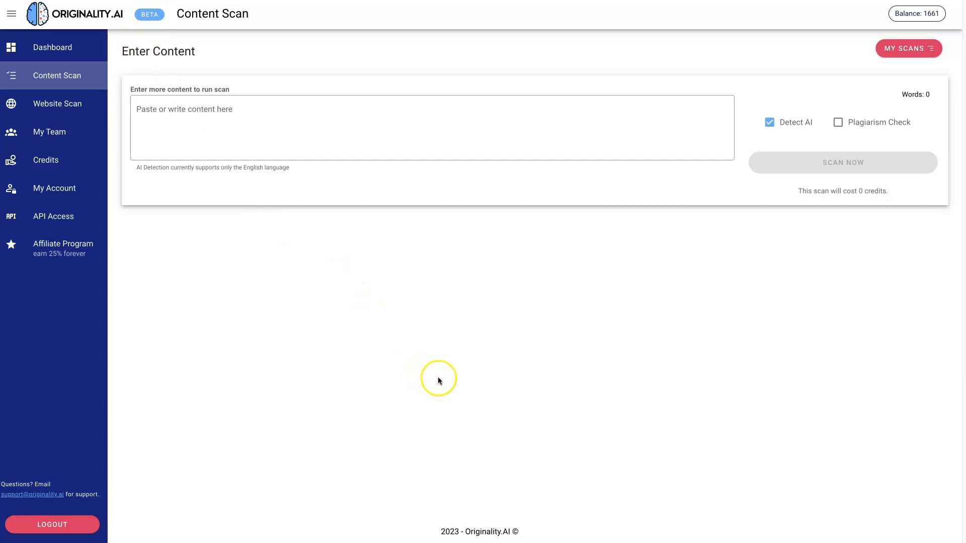
mouse_move(474, 391)
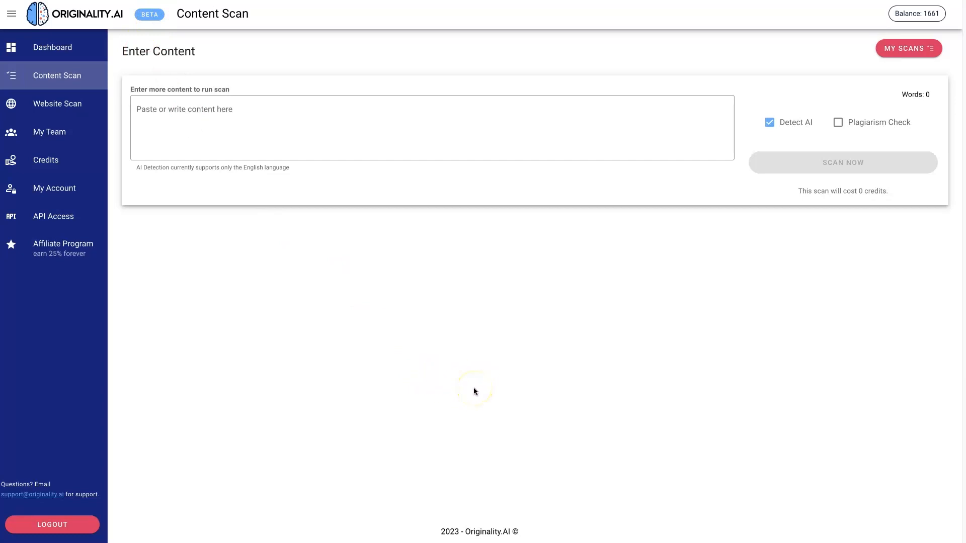
mouse_move(797, 129)
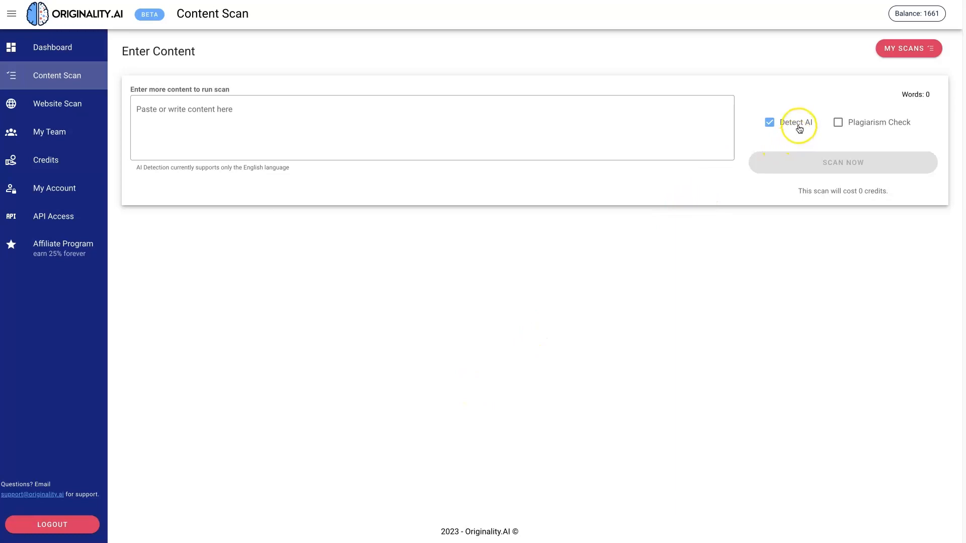
Enable Plagiarism Check alongside Detect AI for the content scan
left_click(838, 122)
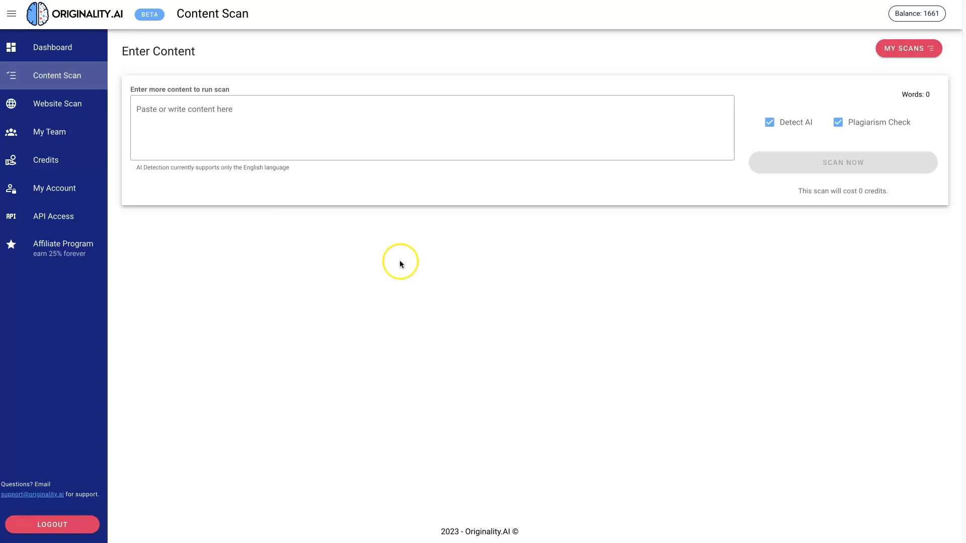
mouse_move(273, 333)
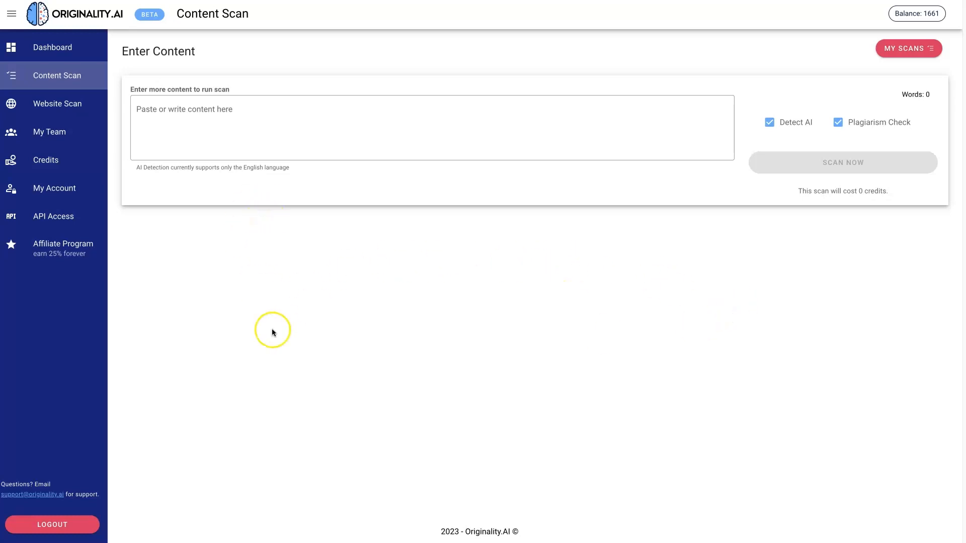
mouse_move(532, 346)
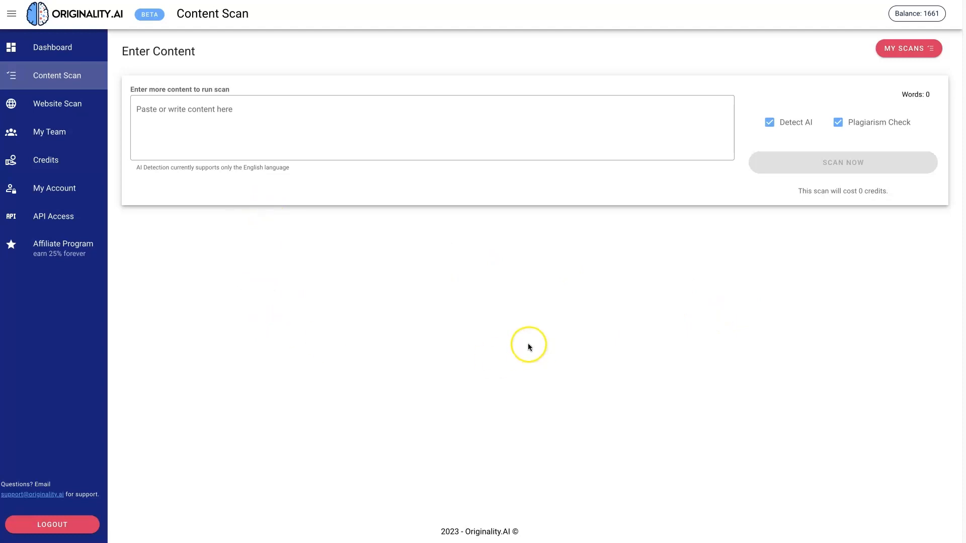
mouse_move(528, 345)
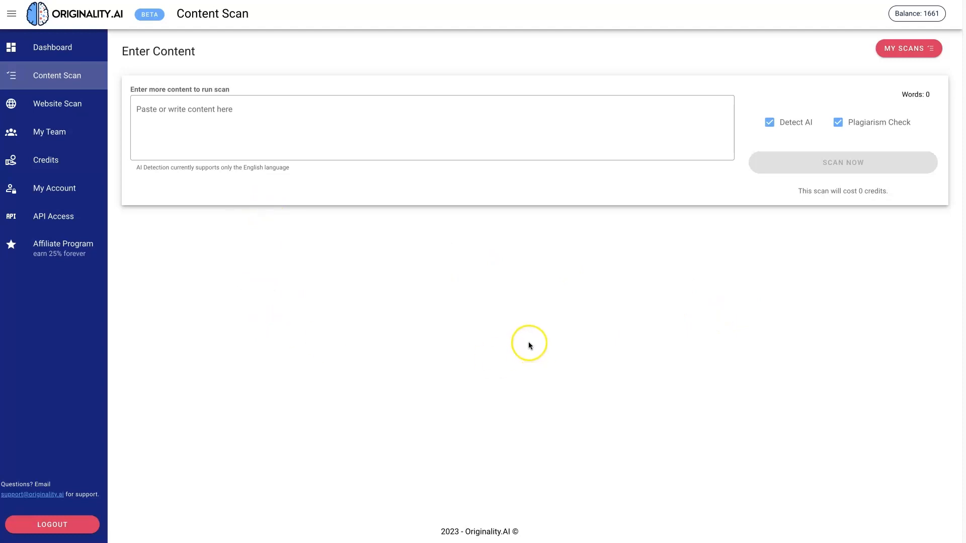
mouse_move(696, 352)
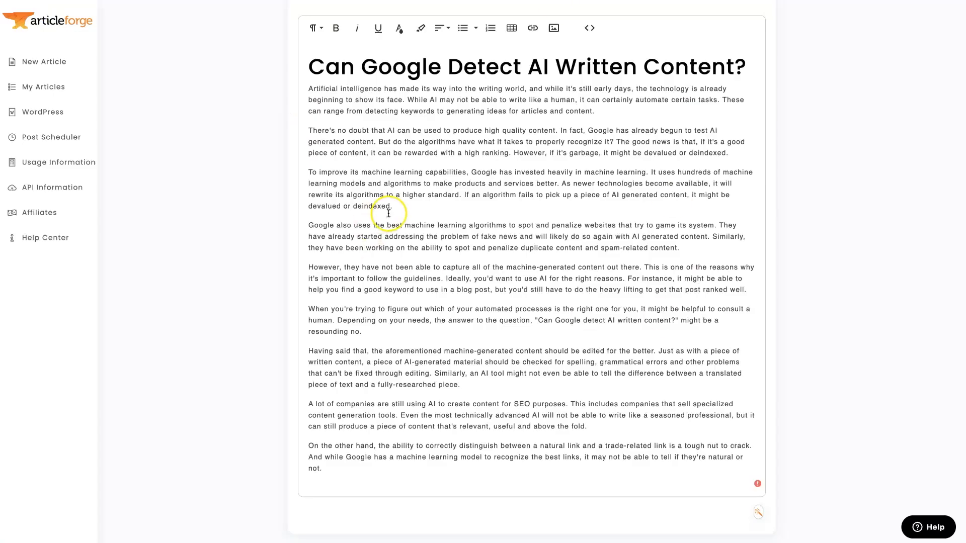
mouse_move(372, 201)
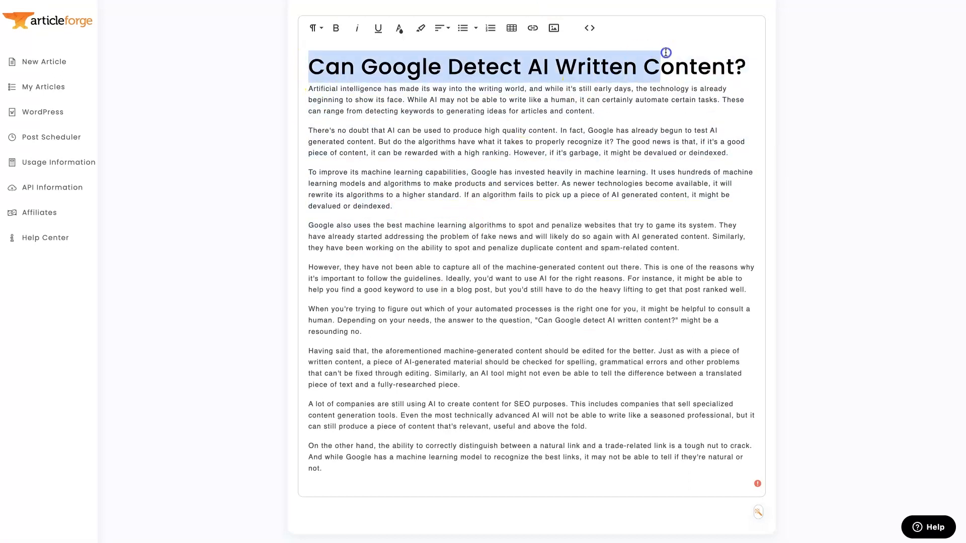
Copy the 'Can Google Detect AI Written Content?' article text via the context menu
right_click(507, 232)
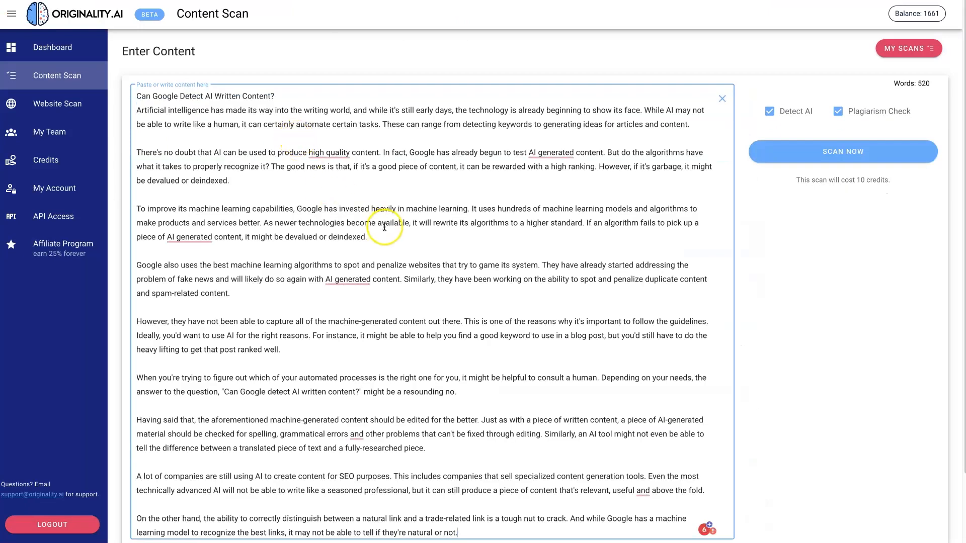
mouse_move(57, 75)
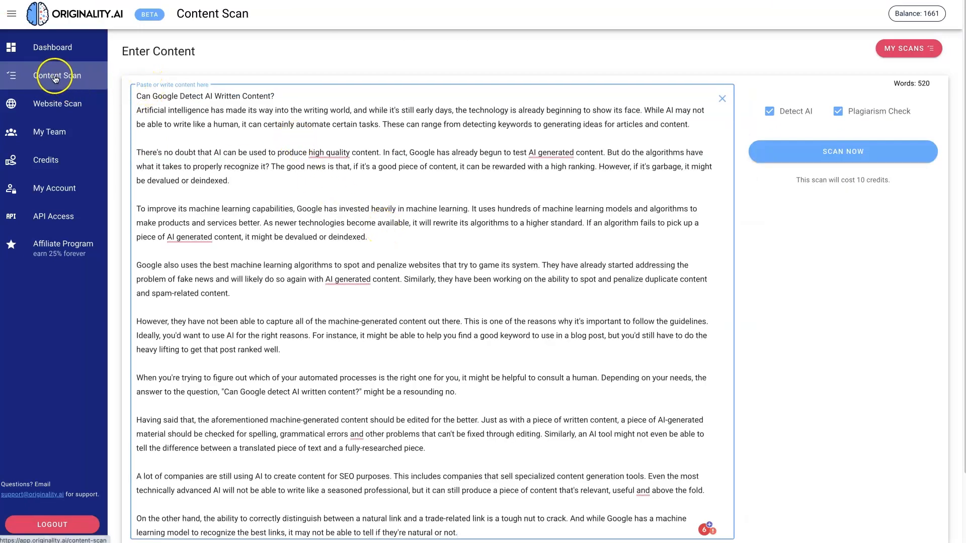
mouse_move(443, 321)
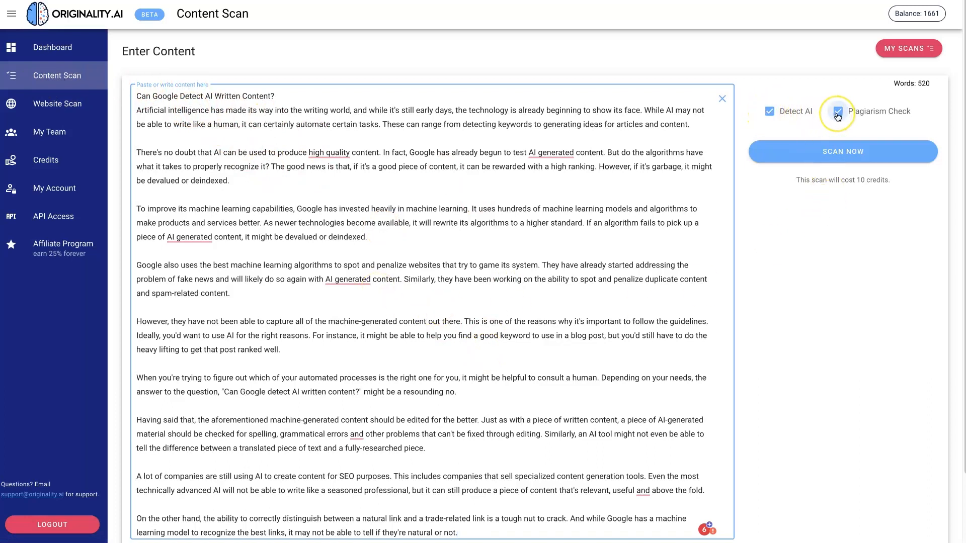
Paste the 520-word article into the scan content box
left_click(842, 151)
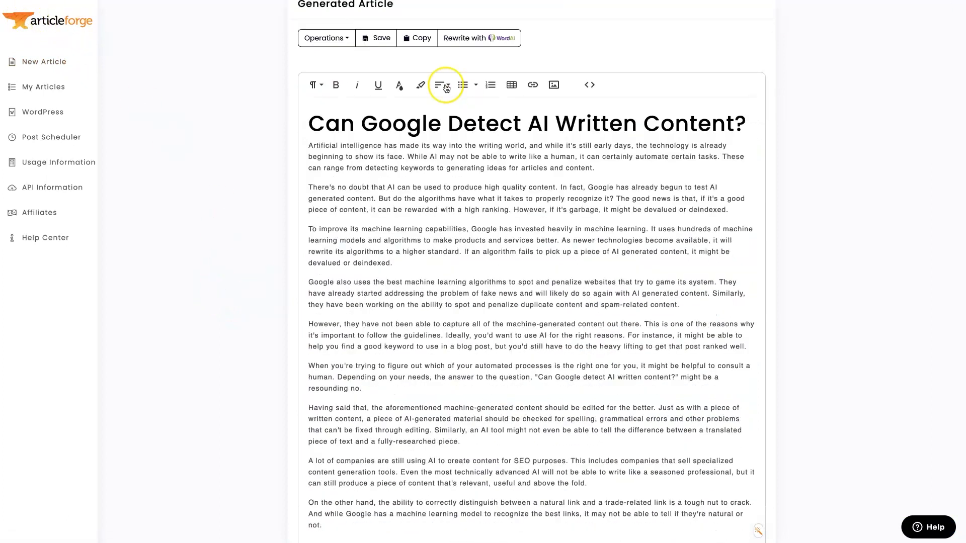
scroll("down", 3)
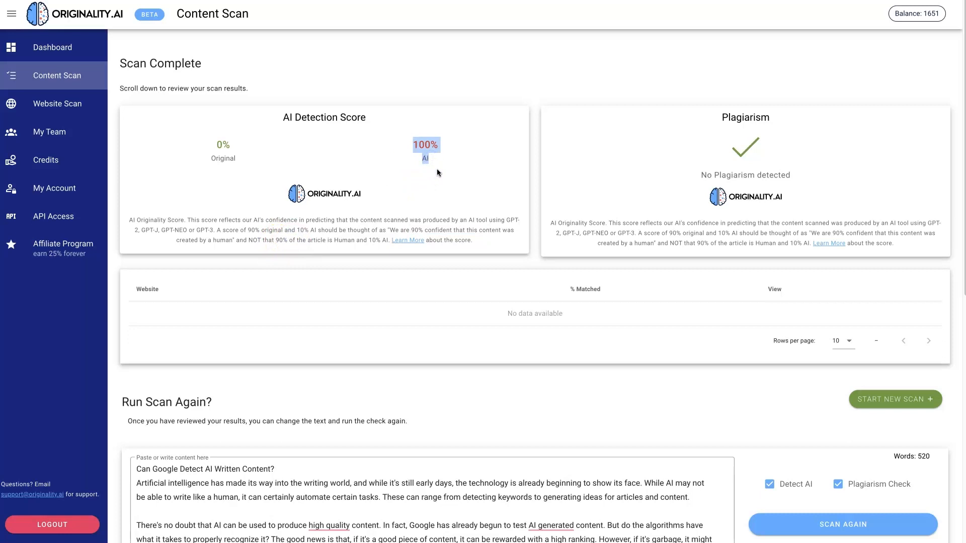
mouse_move(247, 145)
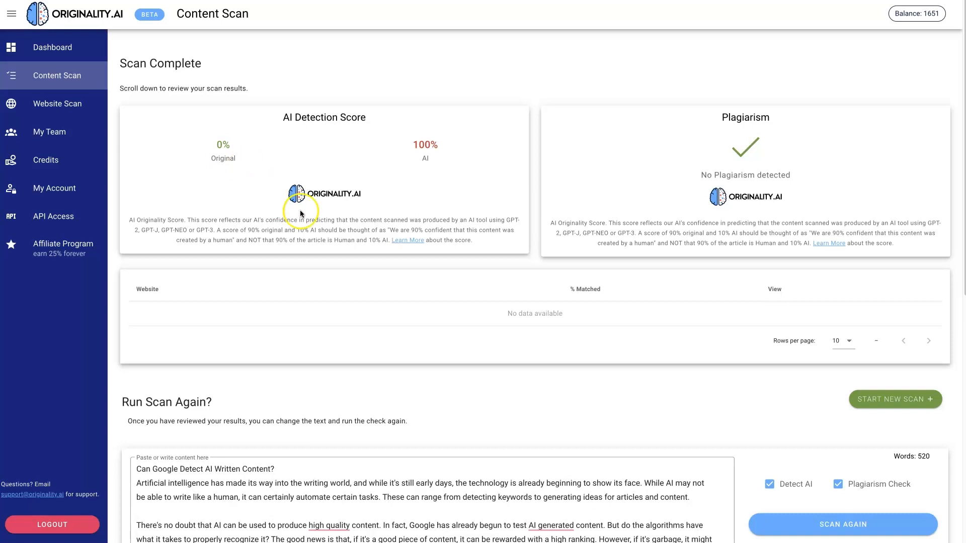
mouse_move(551, 222)
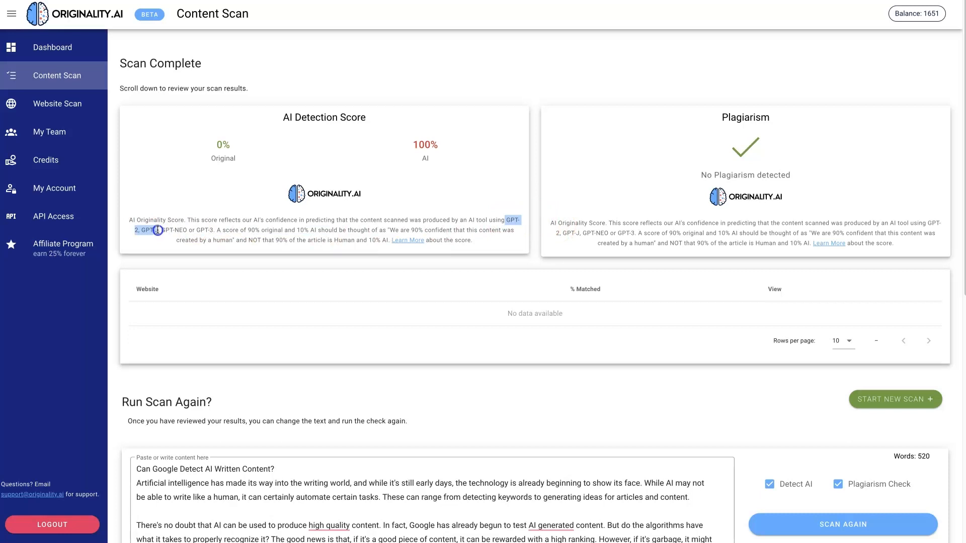
mouse_move(259, 277)
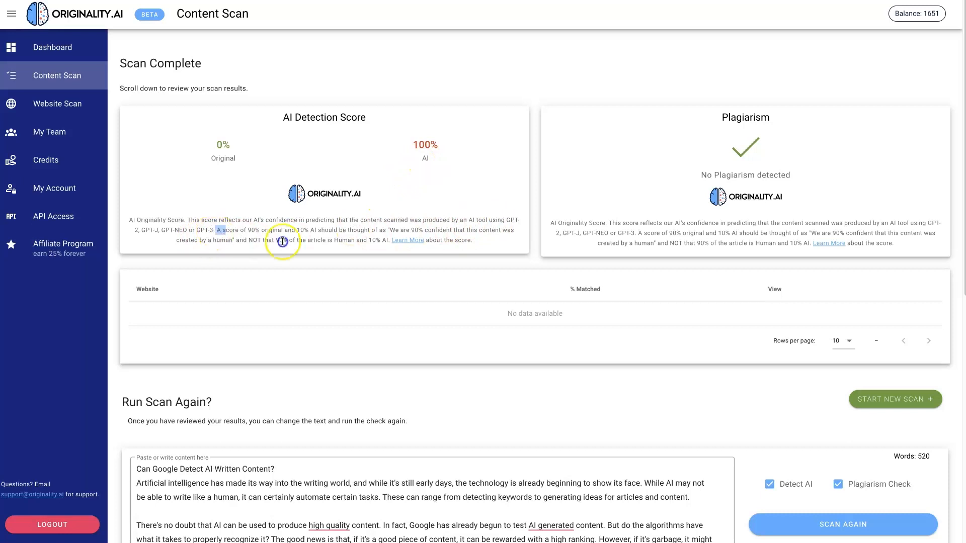
mouse_move(413, 144)
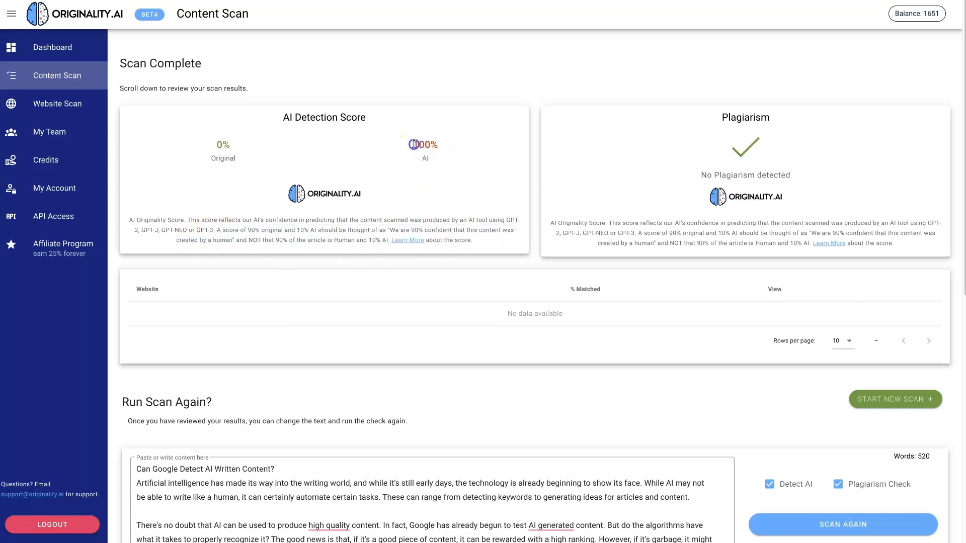
Highlight the 100% AI detection score on the results page
double_click(425, 143)
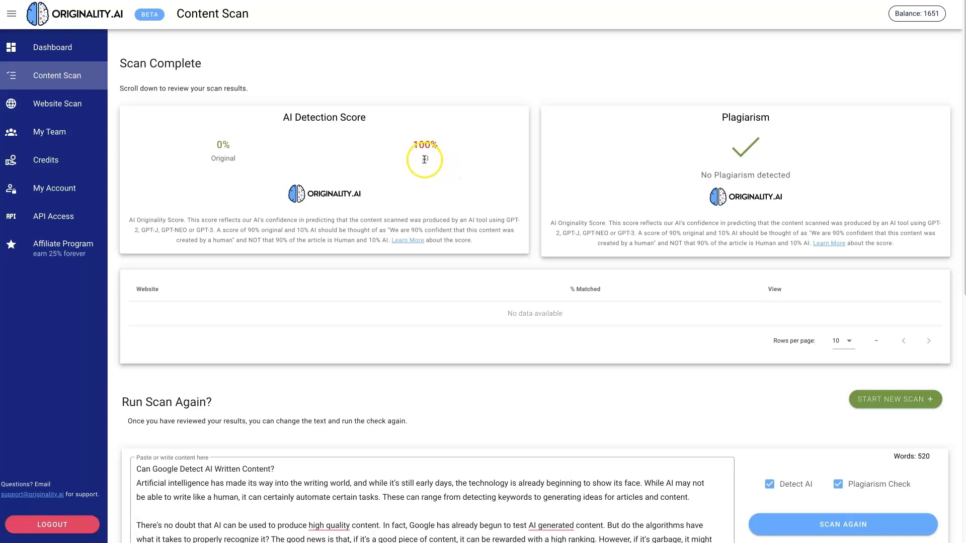
mouse_move(435, 150)
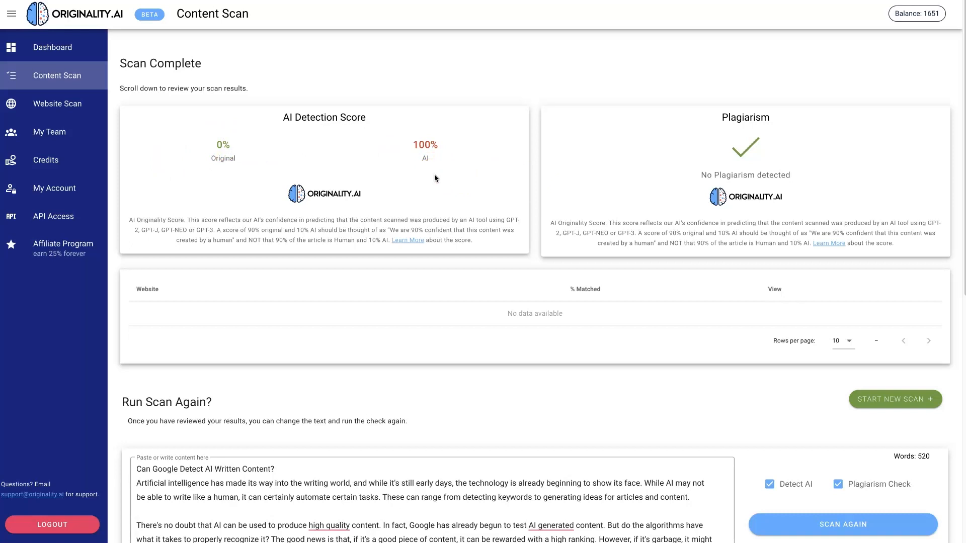
mouse_move(289, 171)
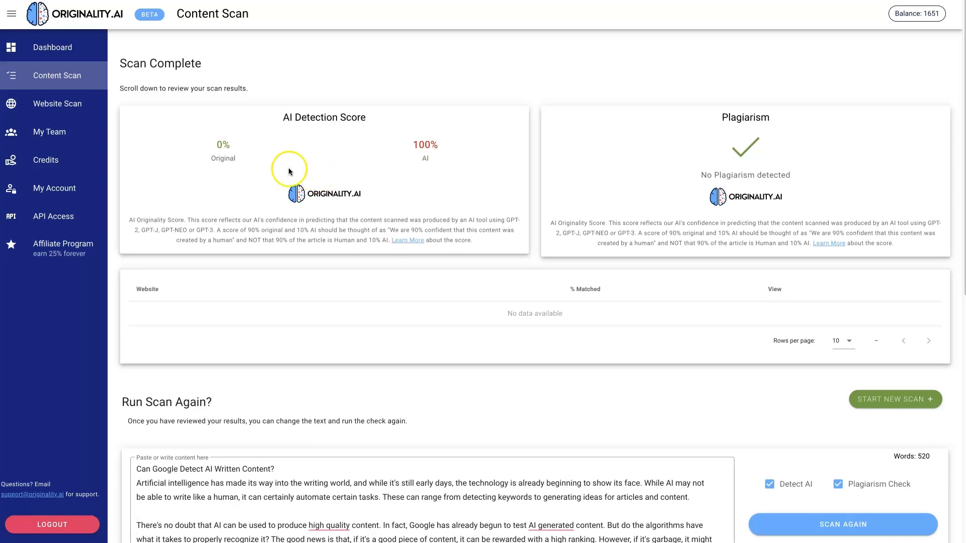
mouse_move(595, 112)
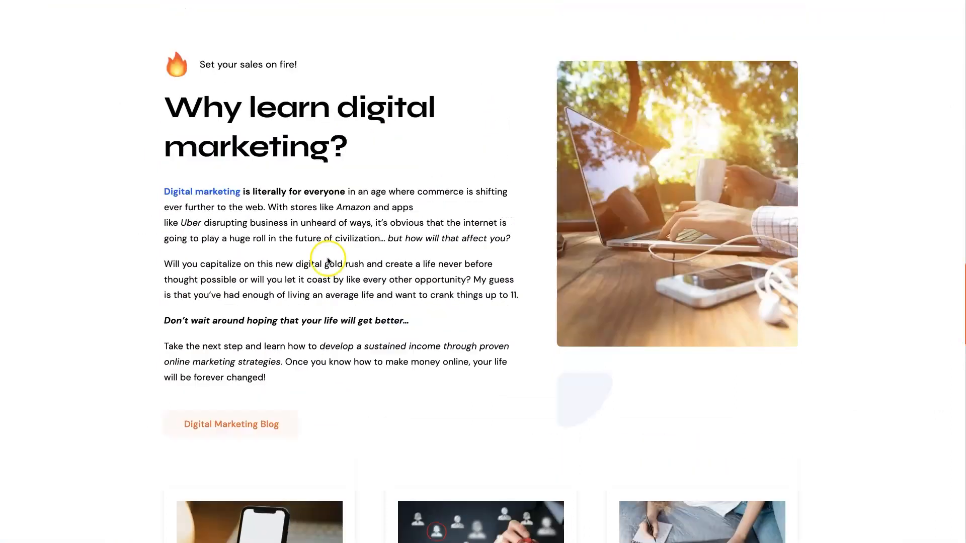
Copy the selected 'Why learn digital marketing?' passage via the context menu
right_click(325, 257)
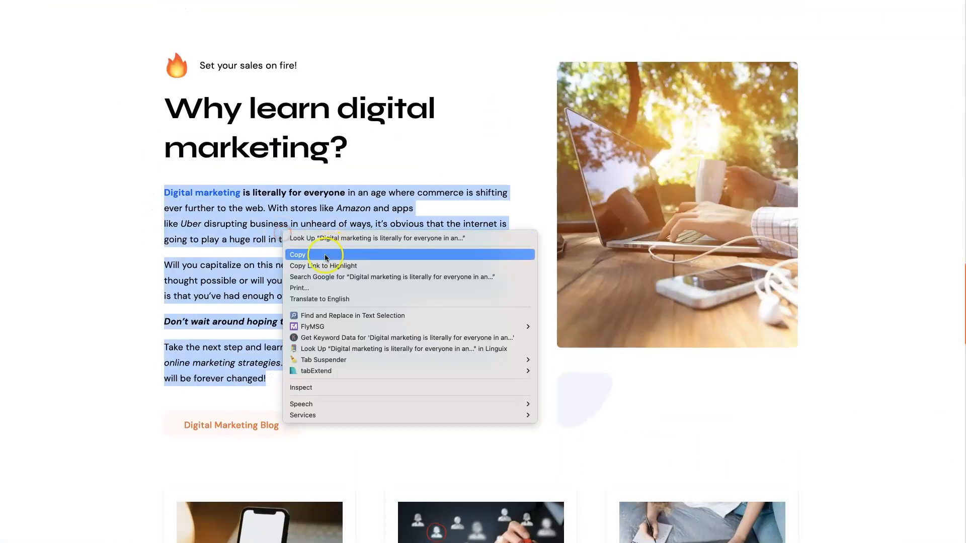
left_click(298, 255)
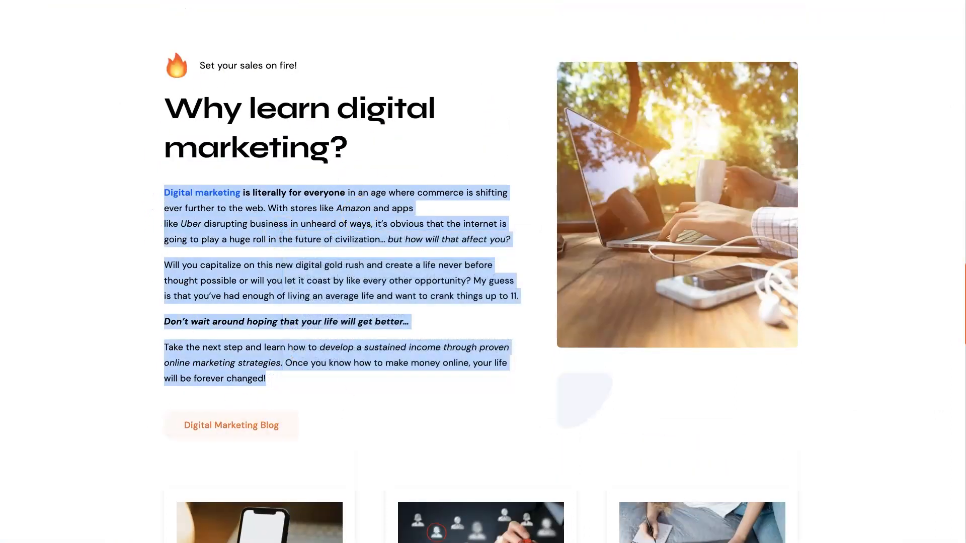
Start a blank Content Scan and paste in the 141-word digital marketing passage
left_click(56, 75)
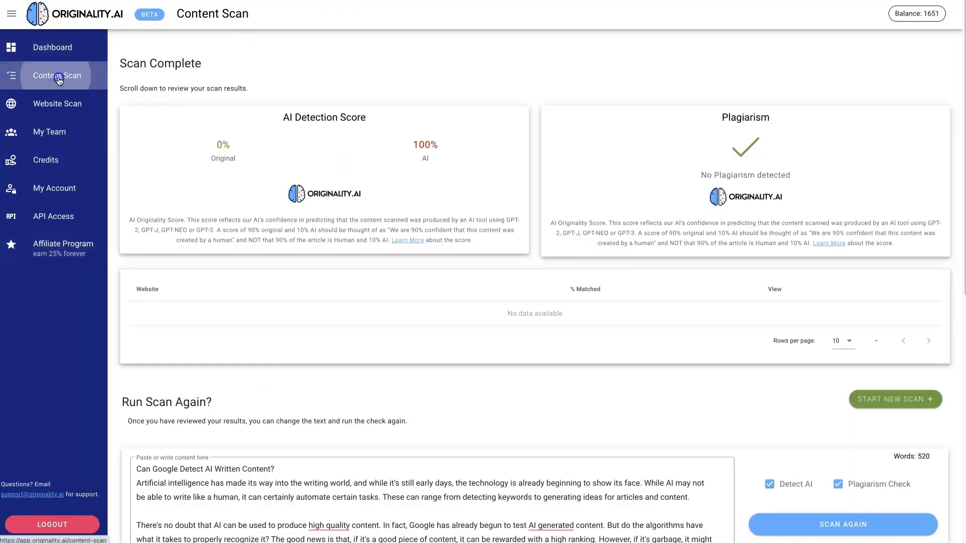
mouse_move(85, 48)
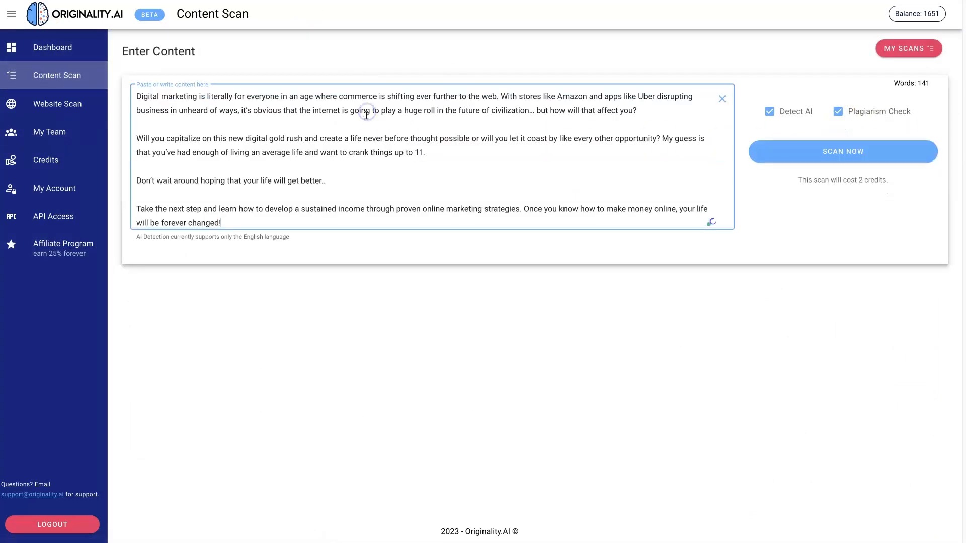
left_click(842, 152)
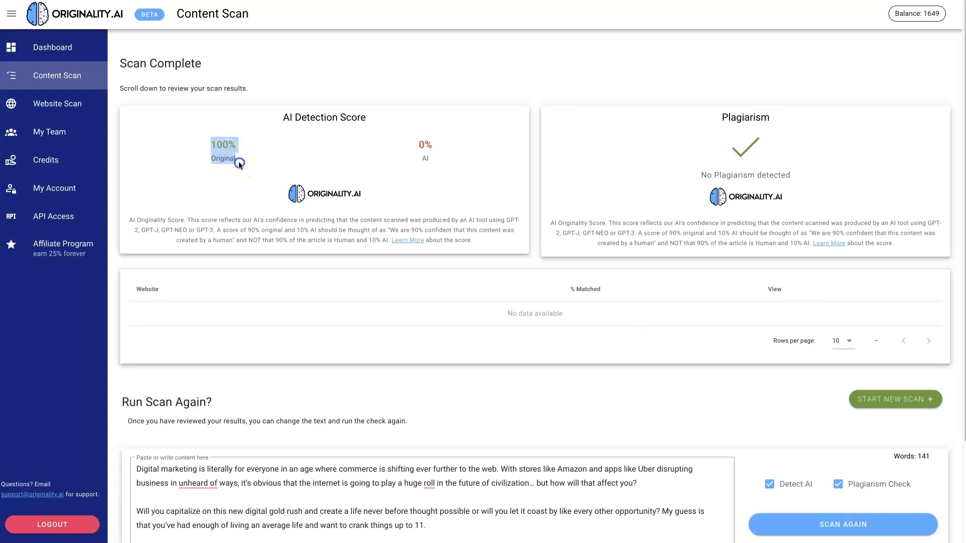
scroll("down", 3)
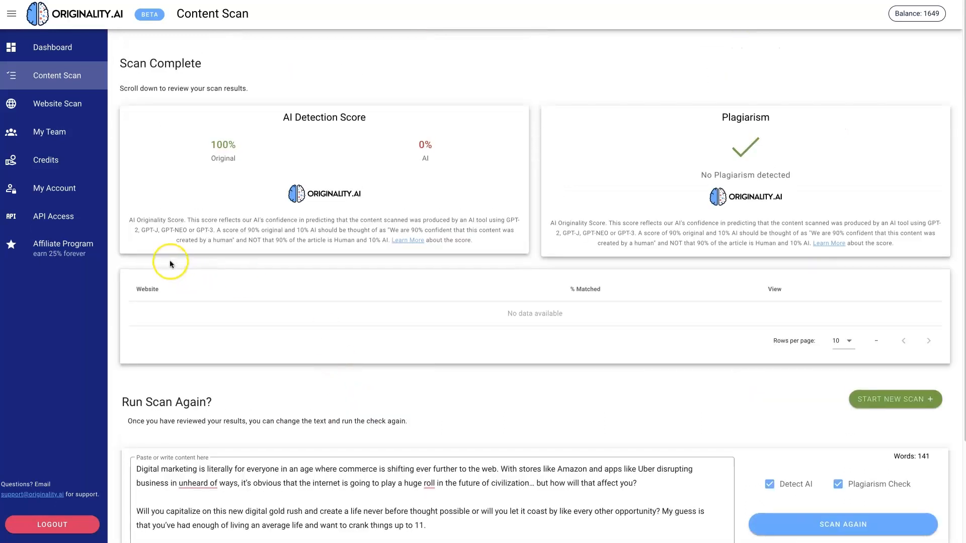
left_click(147, 289)
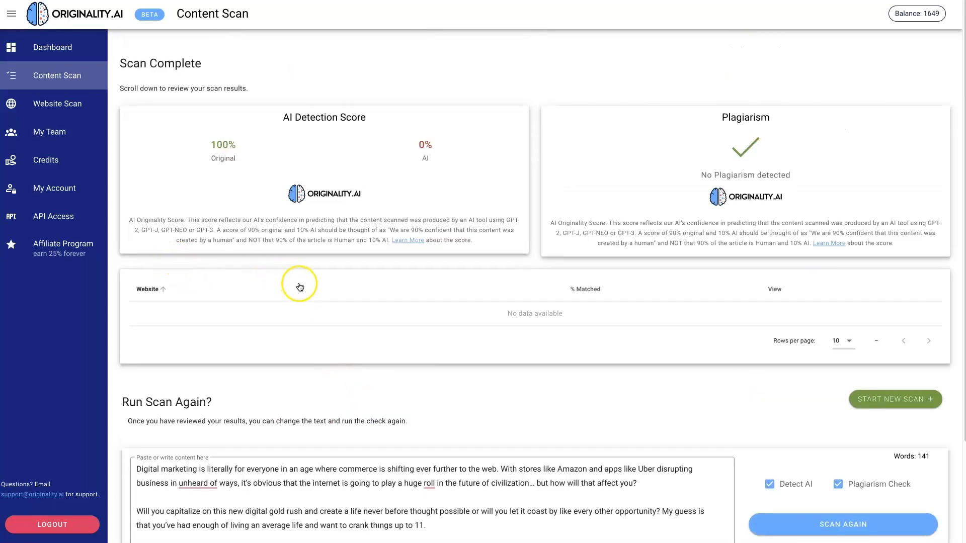
mouse_move(300, 286)
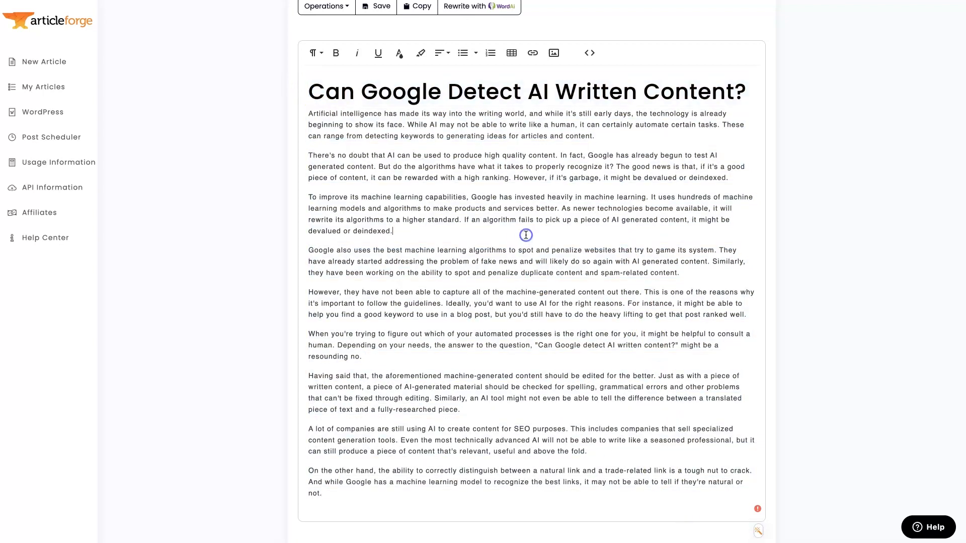
mouse_move(602, 210)
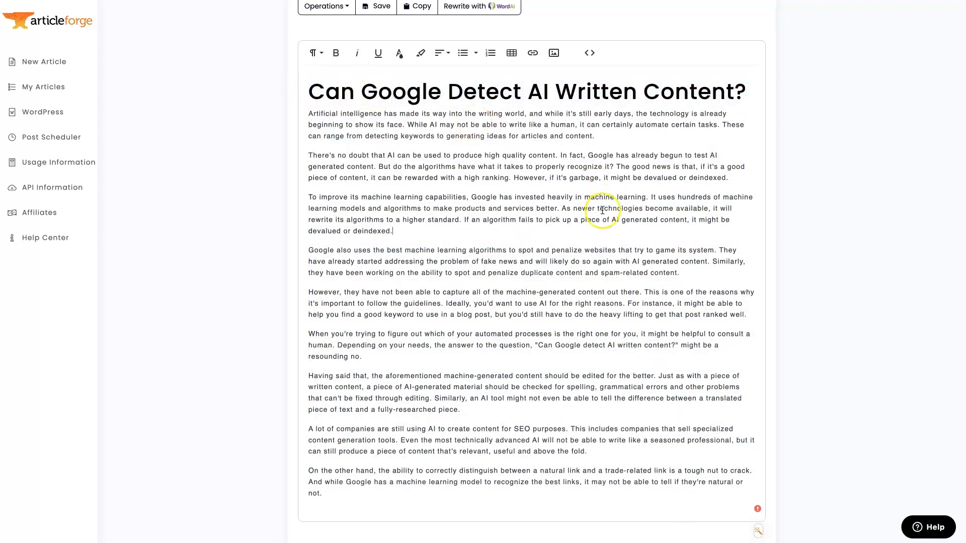
mouse_move(586, 295)
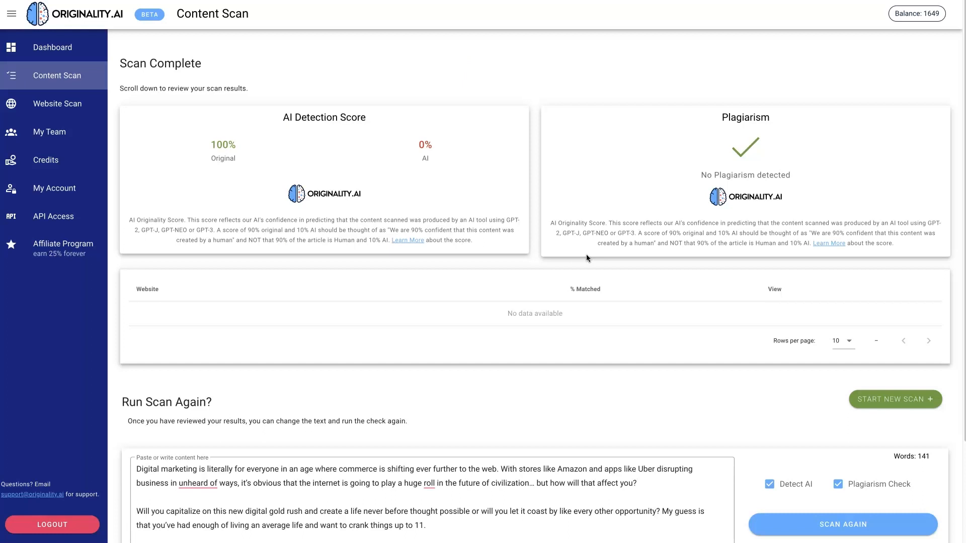
Highlight the 100% original, 0% AI score on the results page
left_click_drag(721, 117, 791, 174)
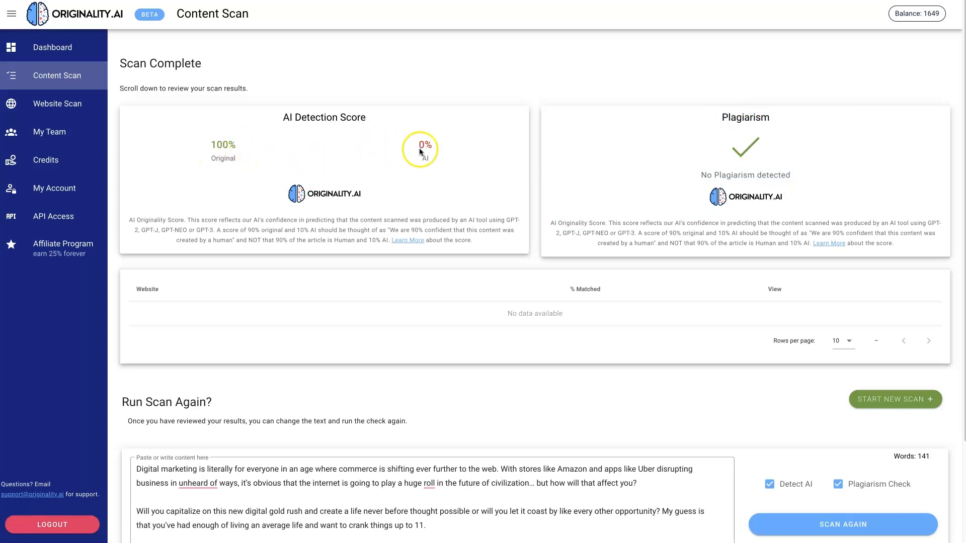
mouse_move(175, 224)
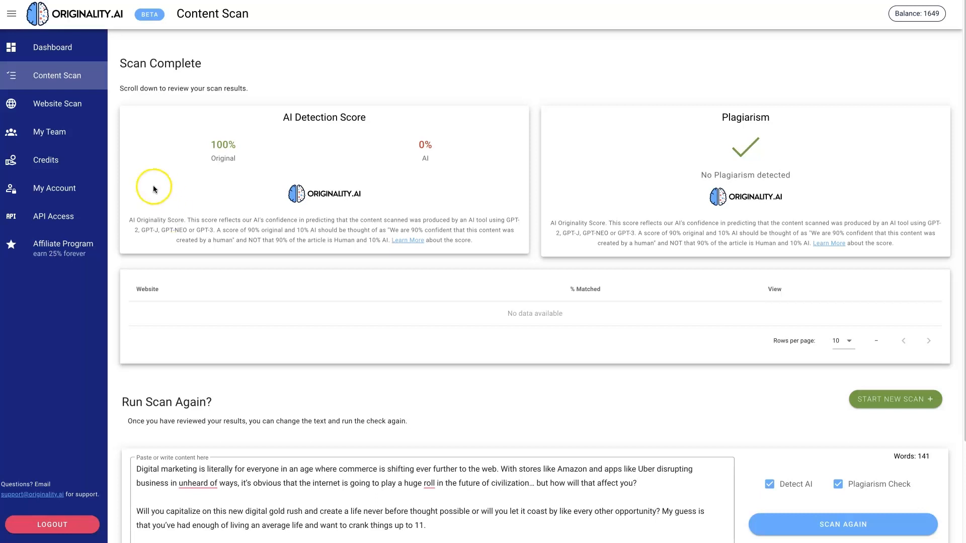
mouse_move(113, 153)
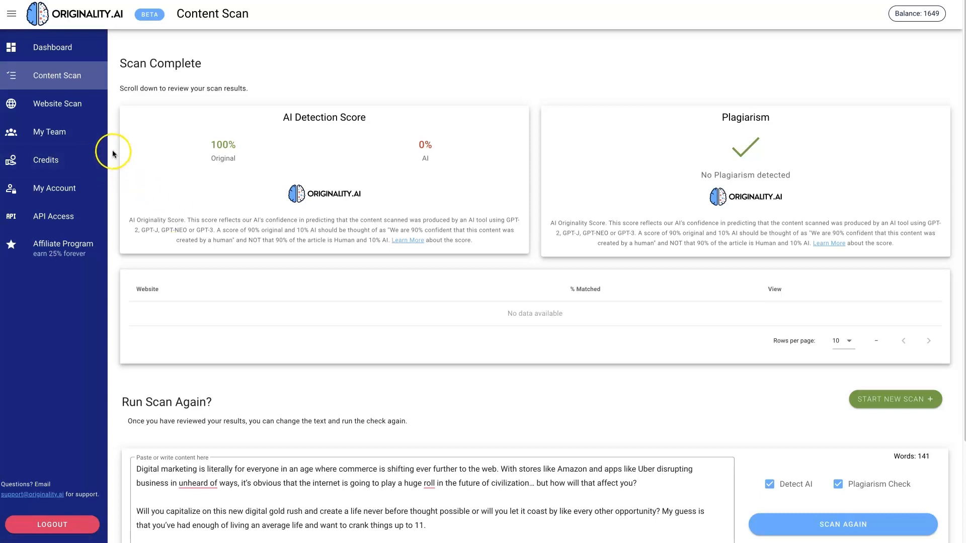
mouse_move(58, 104)
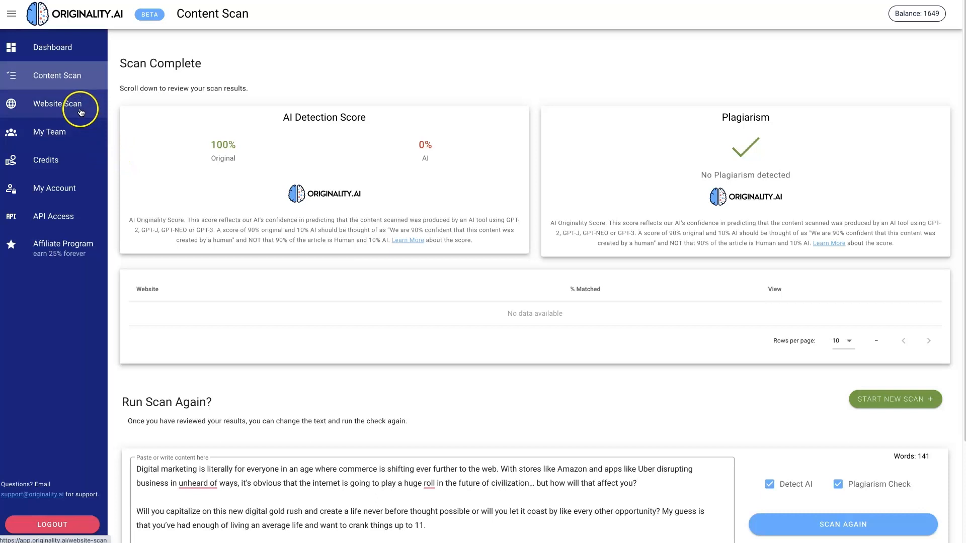
Preview the Scan New Website form on Website Scan, dismiss it, then head to My Team
left_click(57, 103)
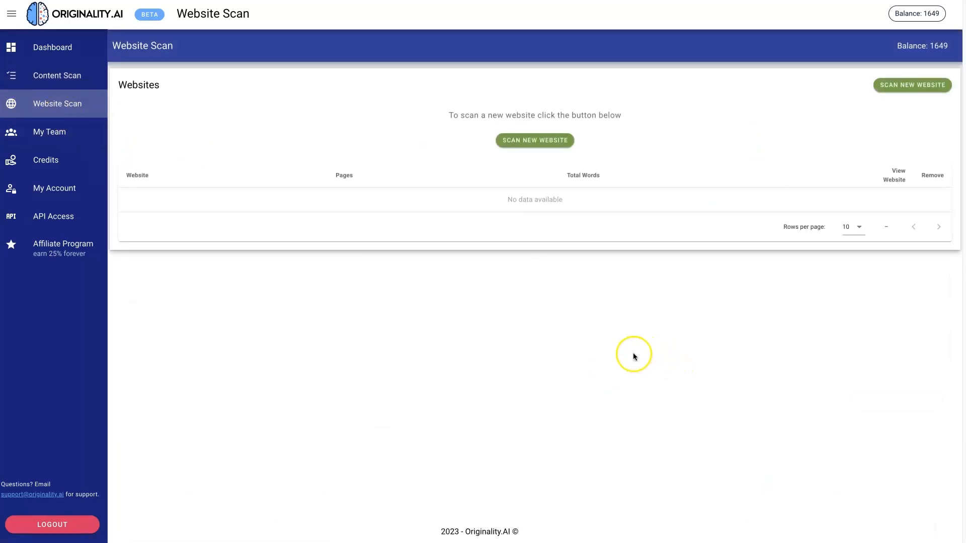
mouse_move(473, 224)
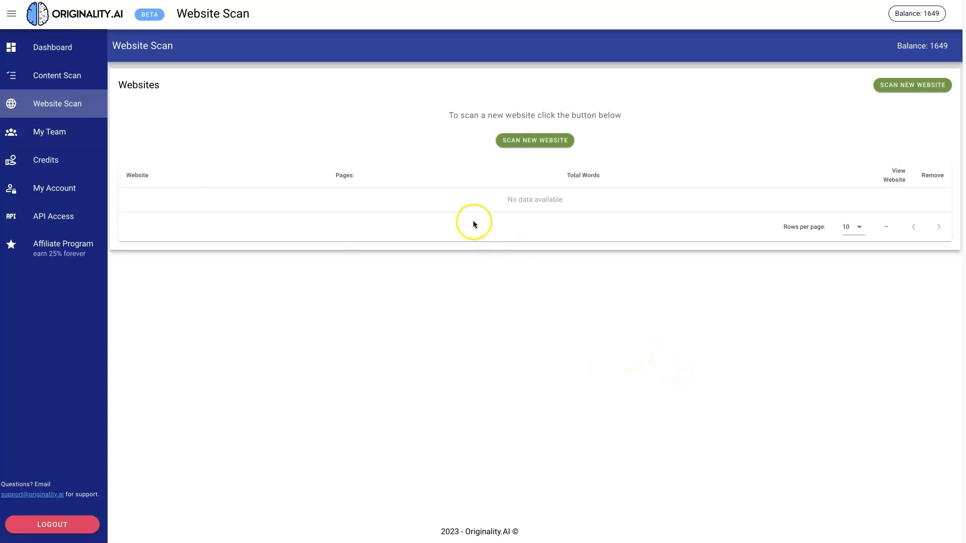
left_click(534, 140)
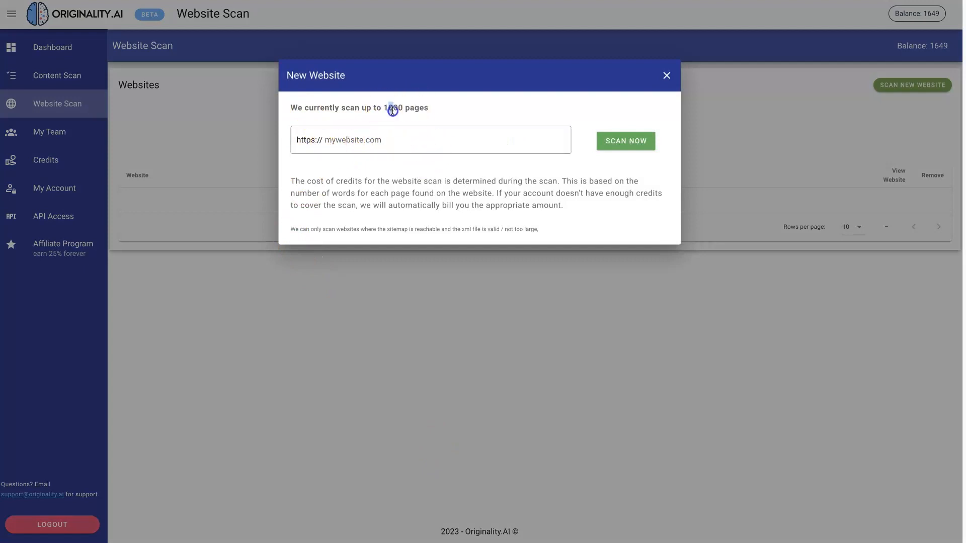
mouse_move(428, 108)
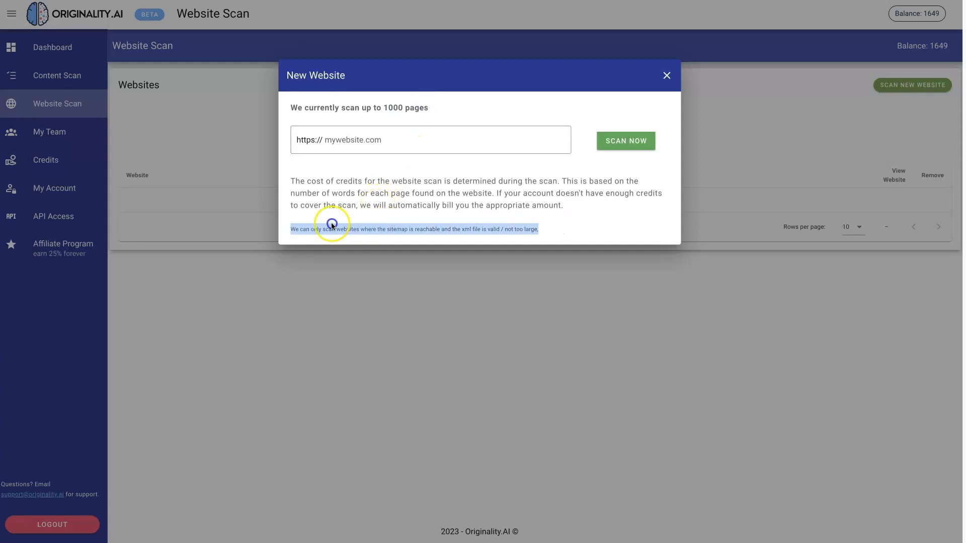
mouse_move(608, 218)
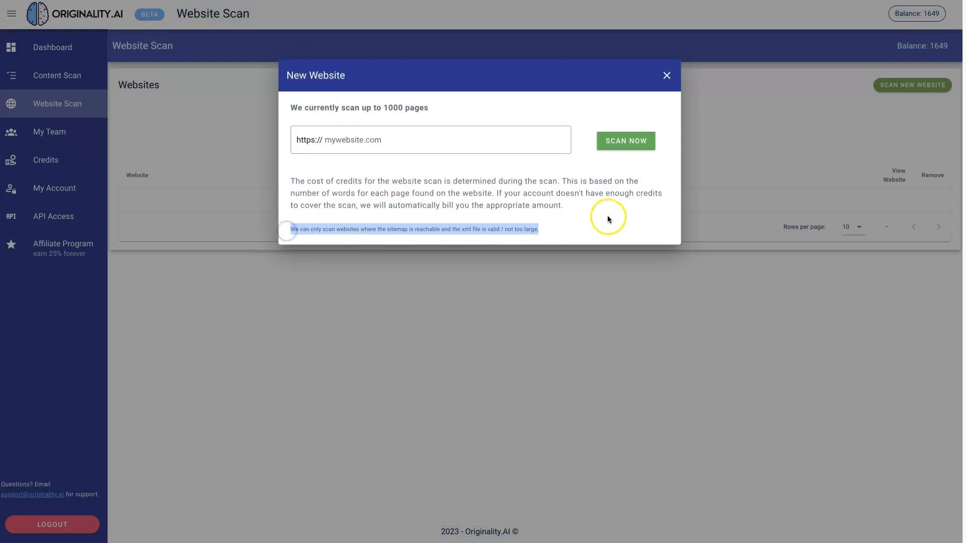
mouse_move(667, 73)
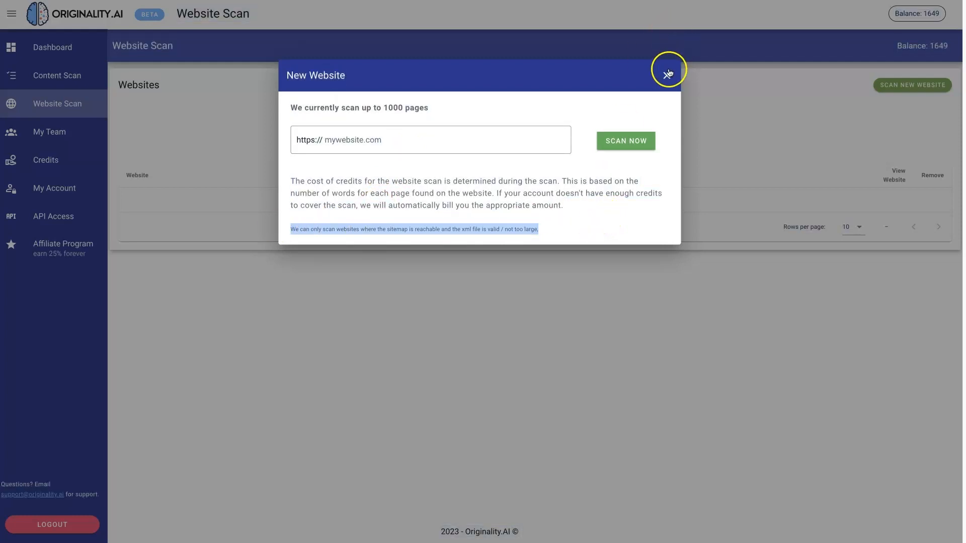
left_click(667, 74)
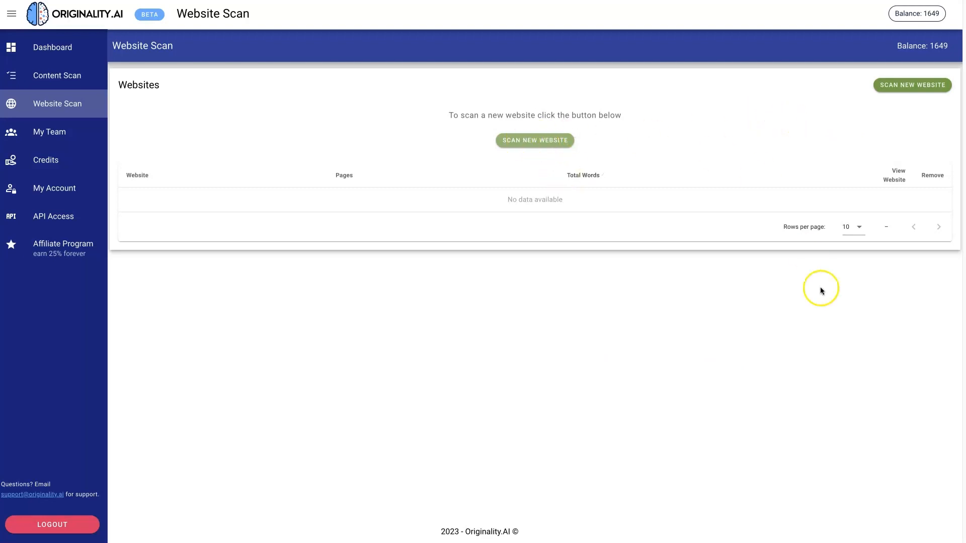
mouse_move(158, 236)
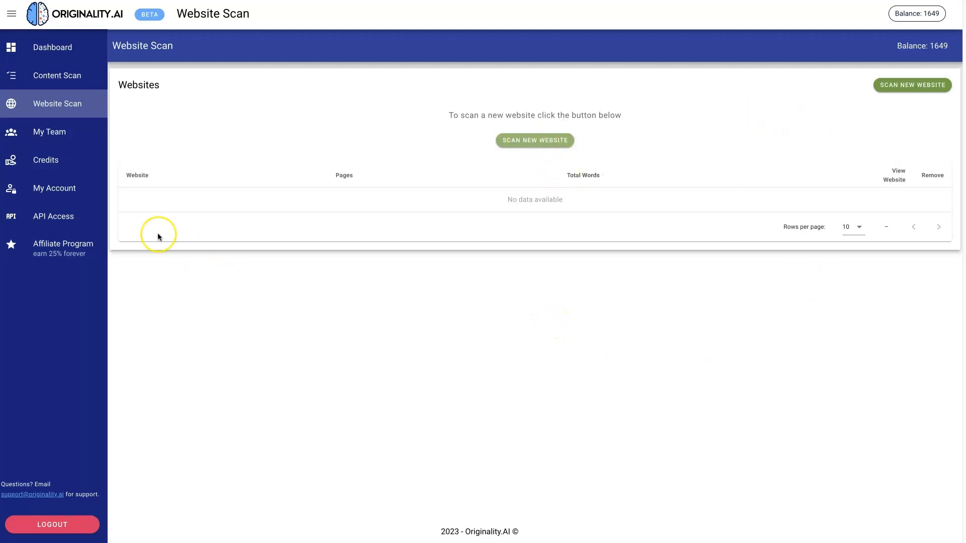
left_click(49, 131)
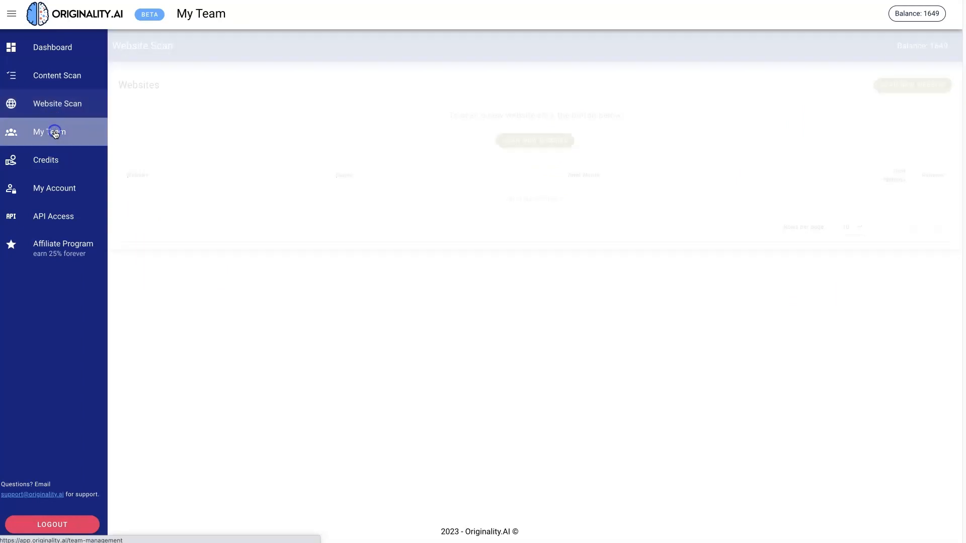
Load the My Team page showing an empty Team Members table
left_click(50, 131)
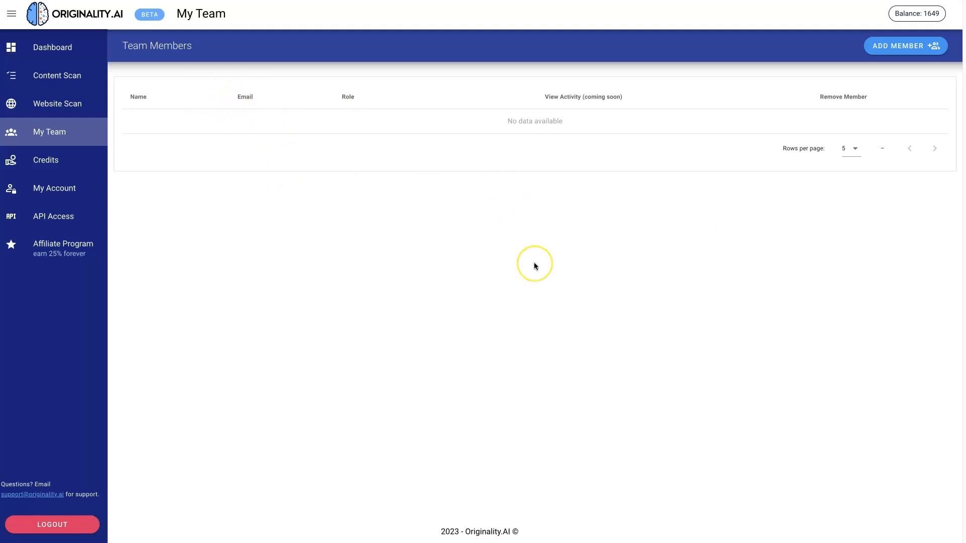
right_click(519, 218)
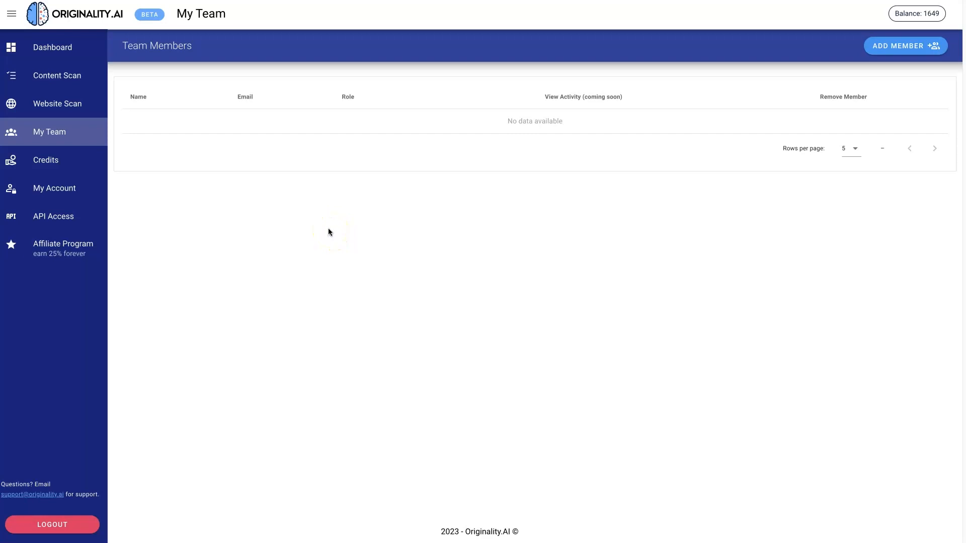
mouse_move(328, 230)
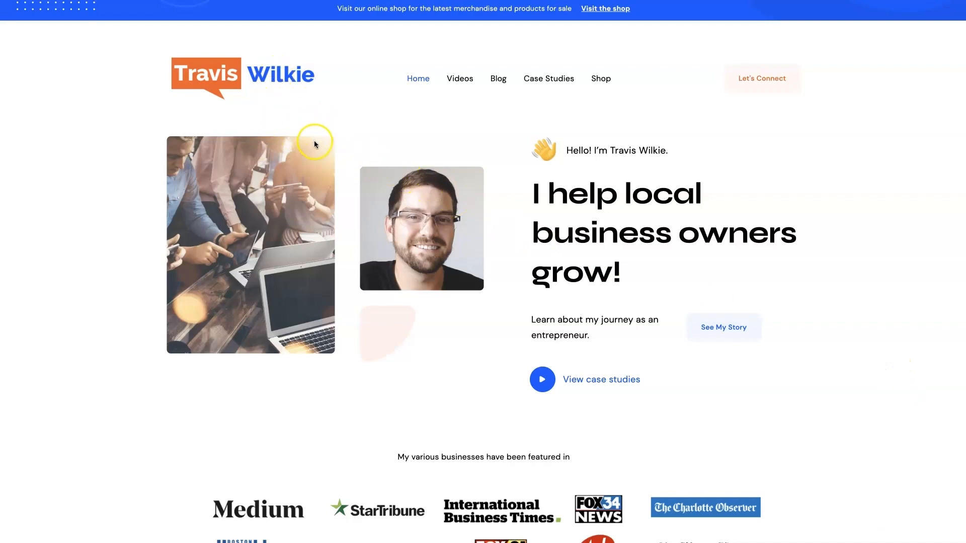
mouse_move(345, 222)
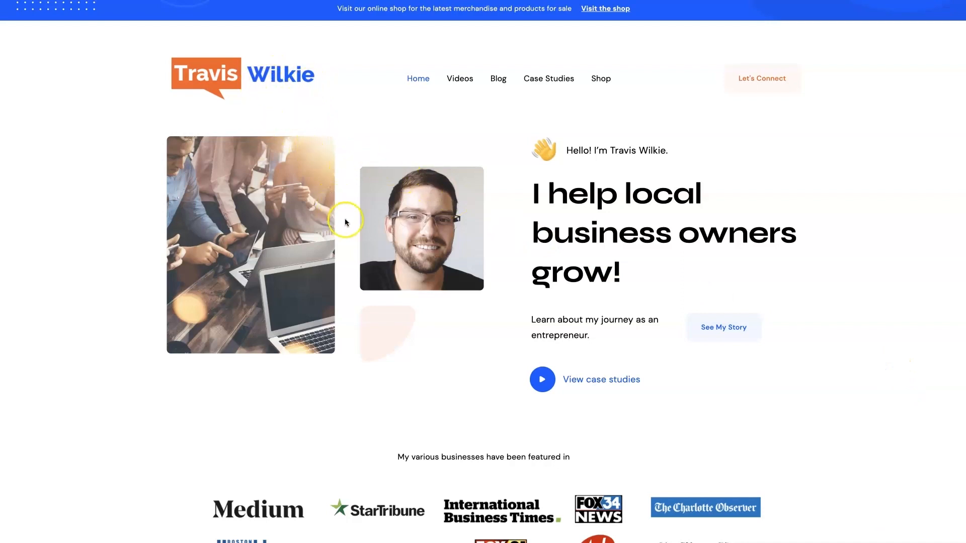
mouse_move(542, 429)
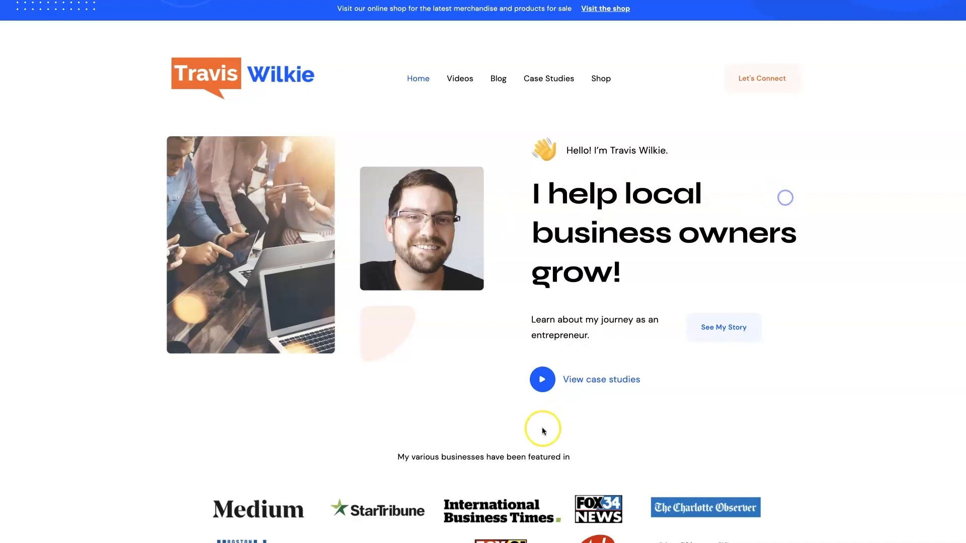
mouse_move(849, 274)
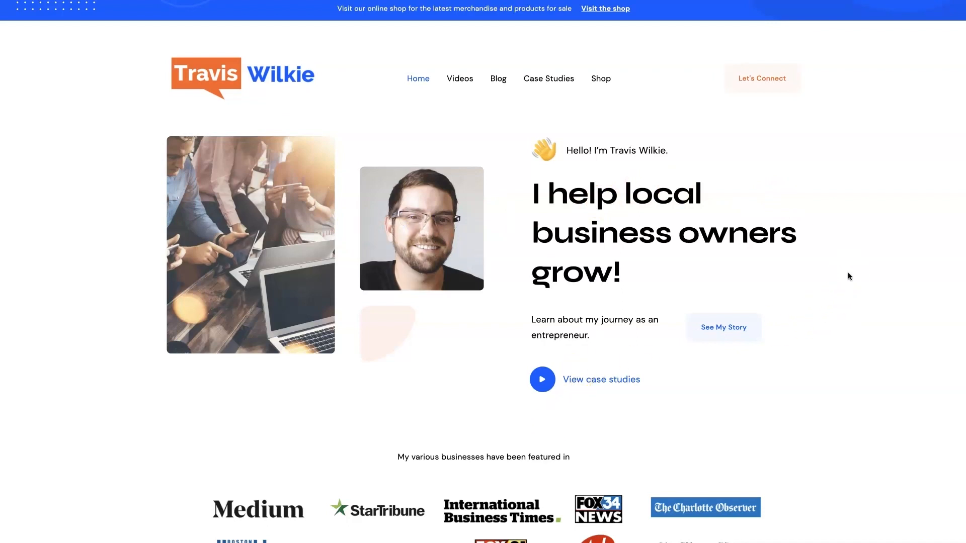
mouse_move(789, 109)
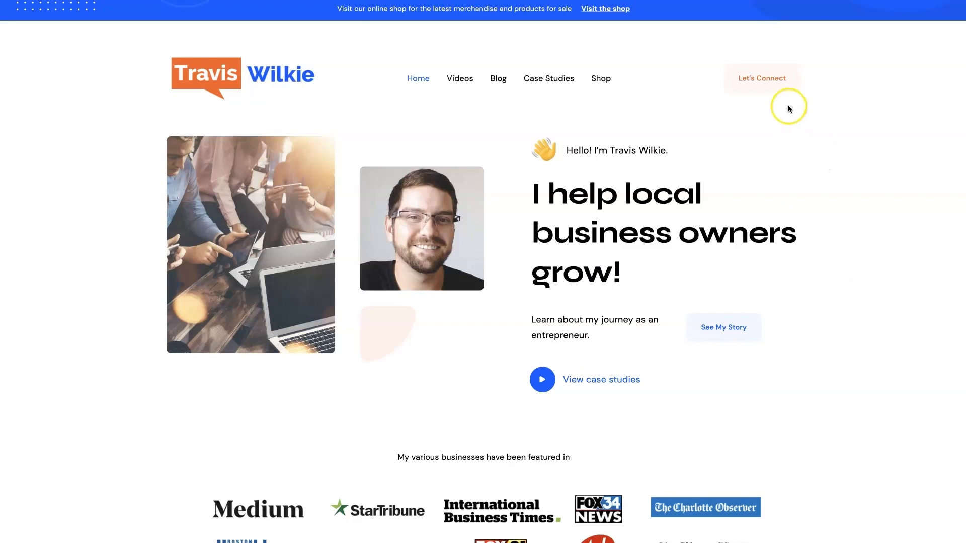
mouse_move(875, 194)
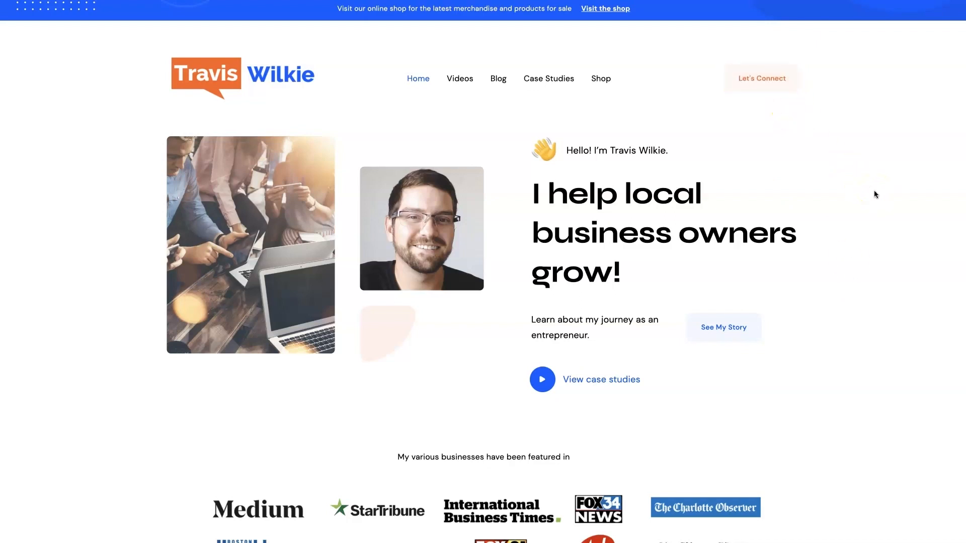